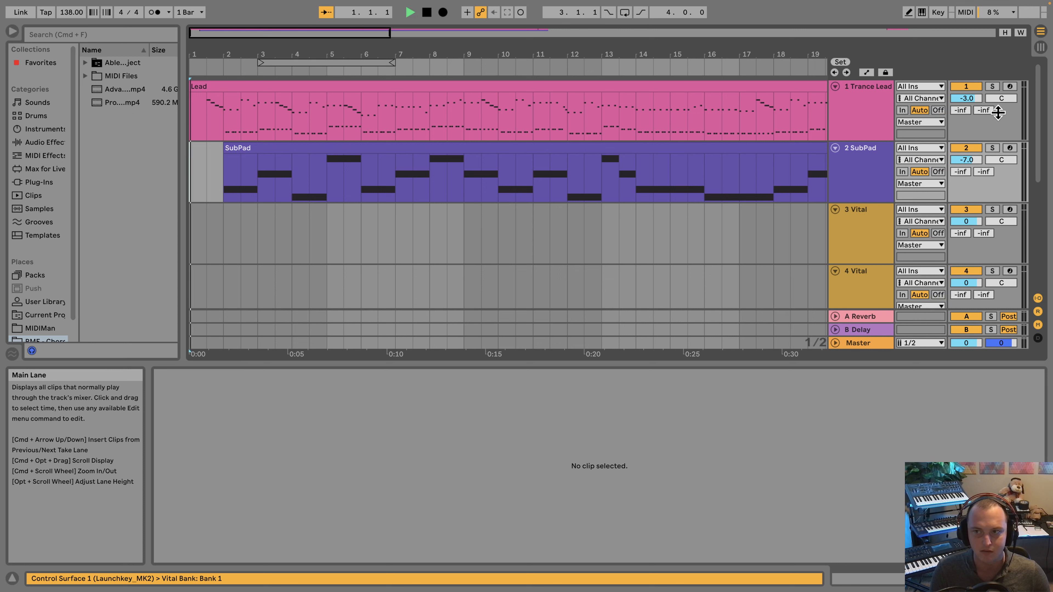
- Bring up the starting Live Set with the Trance Lead clip and empty Vital tracks
left_click(993, 147)
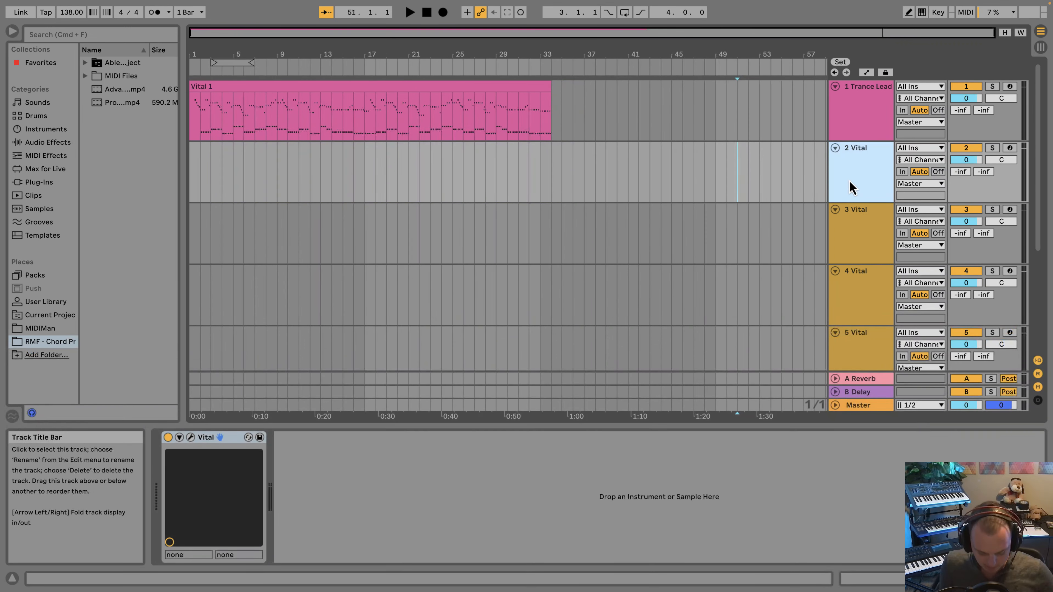
- Name track 2 SubPad, recolour it, and add a one-bar empty MIDI clip at bar 1
double_click(857, 148)
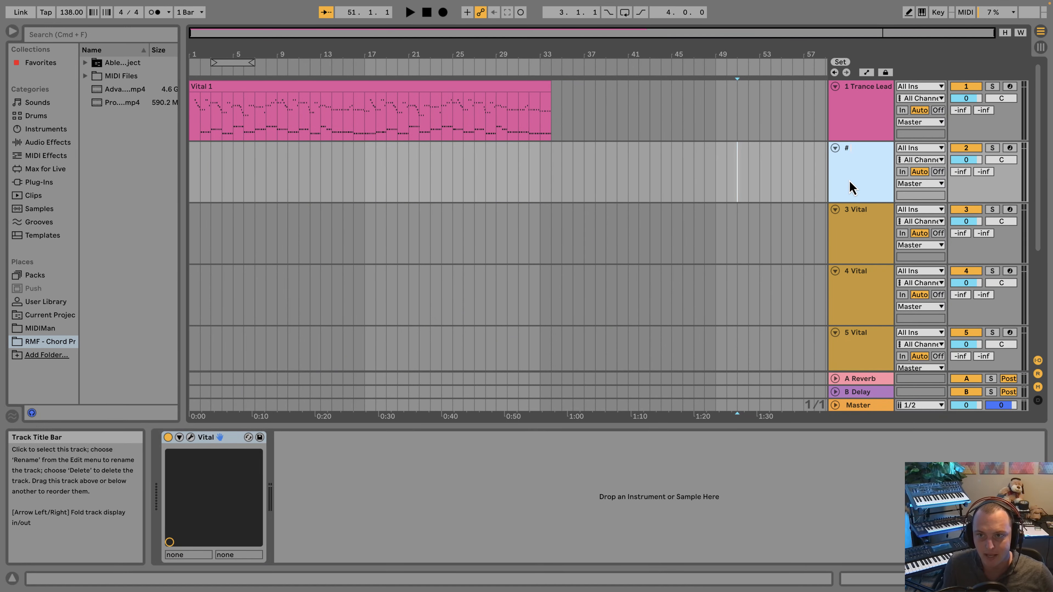
right_click(859, 171)
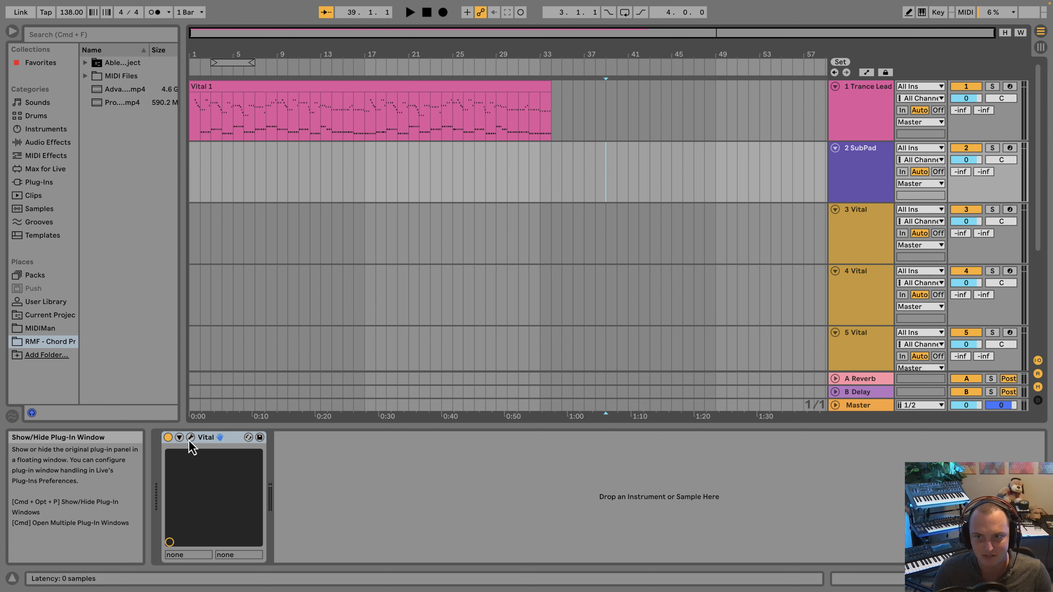
left_click(192, 437)
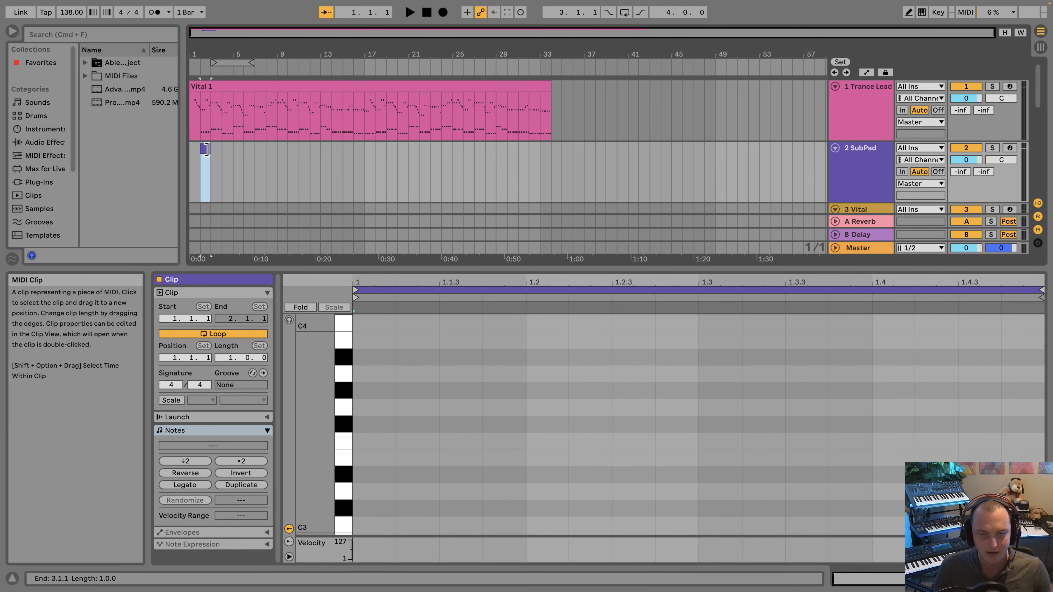
- Stretch the SubPad clip to bar 33 and draw long E1, F1, G1 and A1 bass notes
left_click_drag(209, 148, 550, 147)
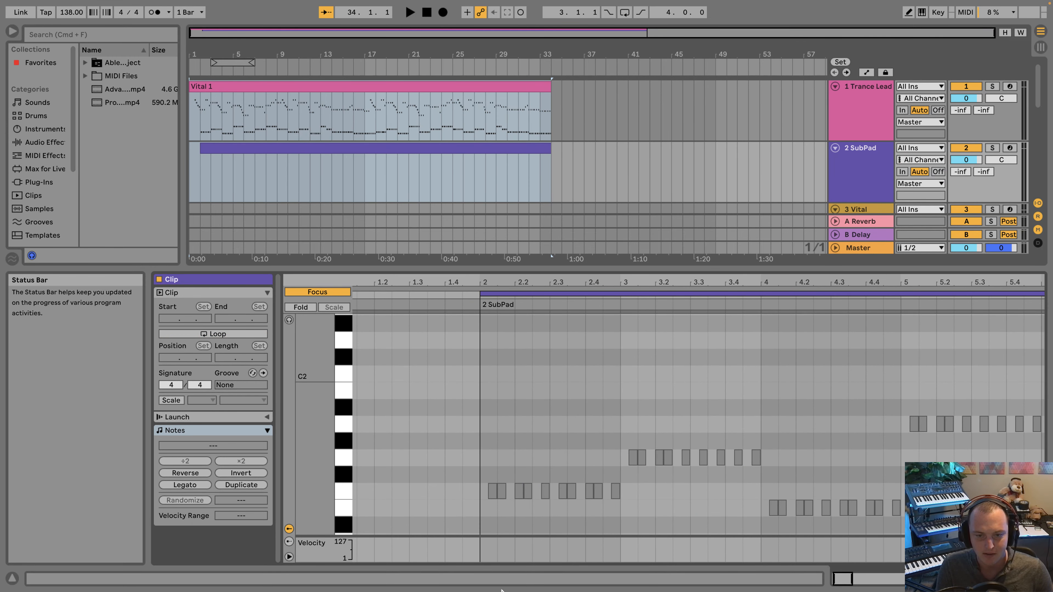
left_click_drag(481, 490, 615, 490)
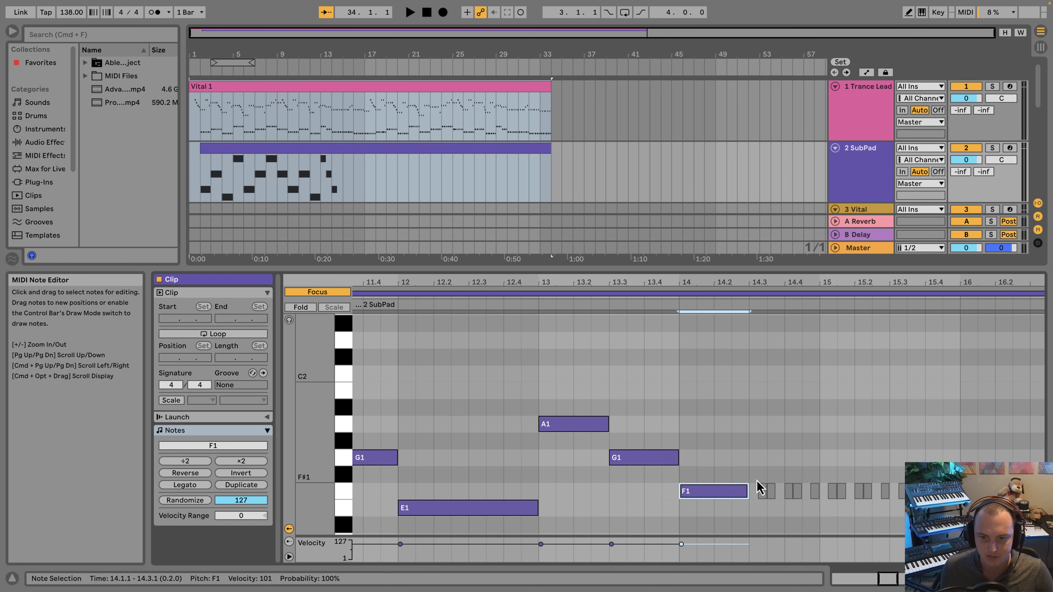
left_click_drag(745, 490, 906, 491)
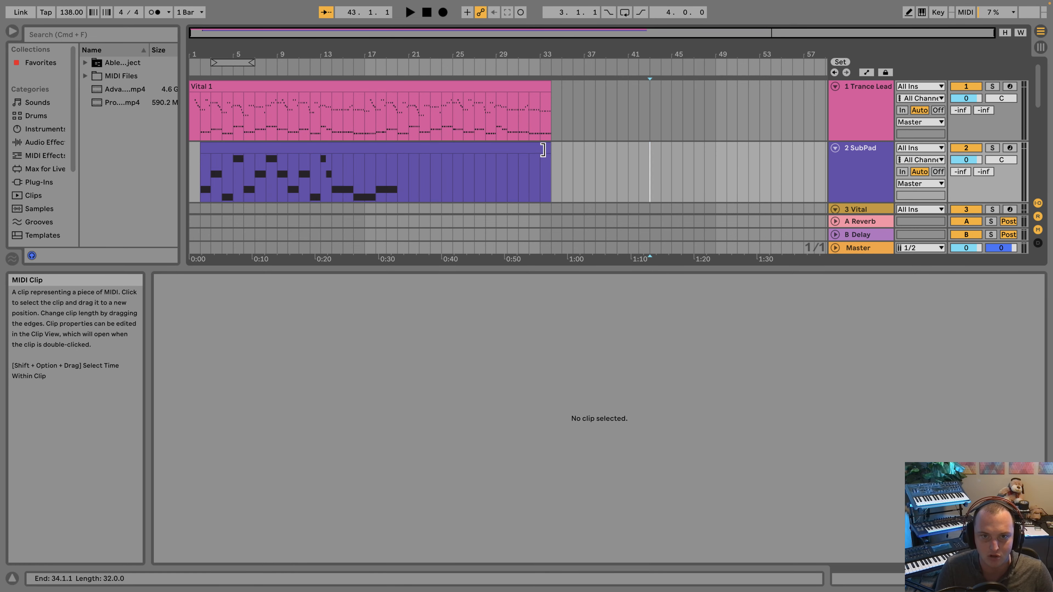
- Rename the bass clip SubPad and the lead clip Lead, then select the SubPad clip
double_click(302, 173)
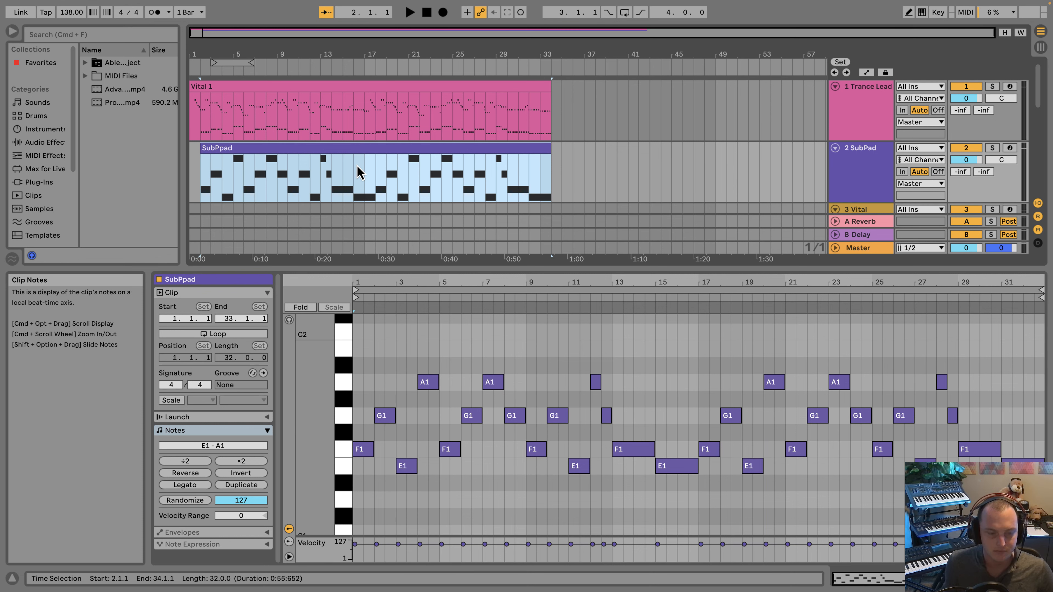
double_click(216, 148)
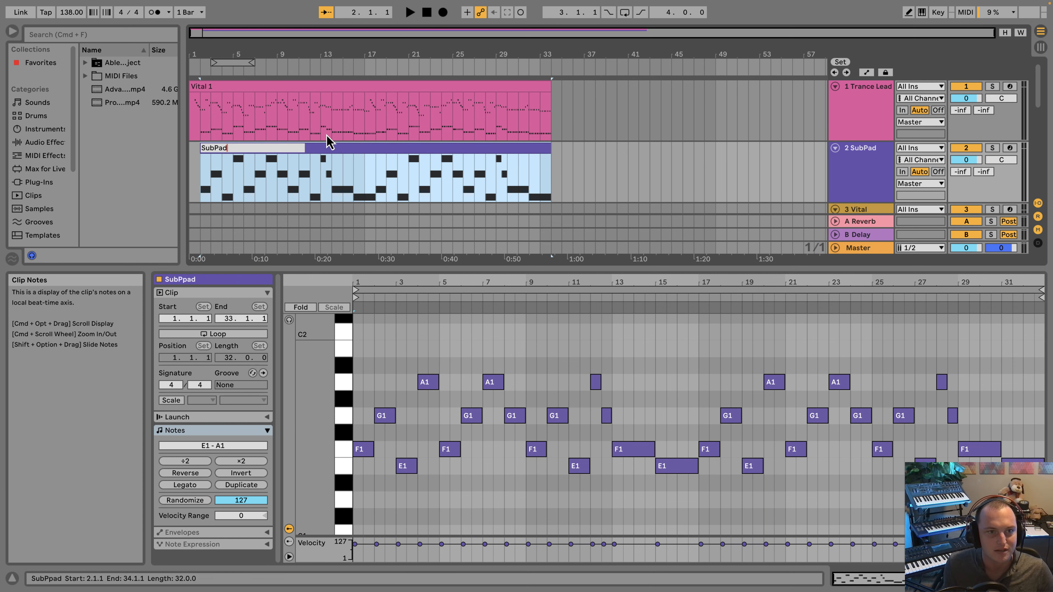
left_click(269, 110)
type("Lead")
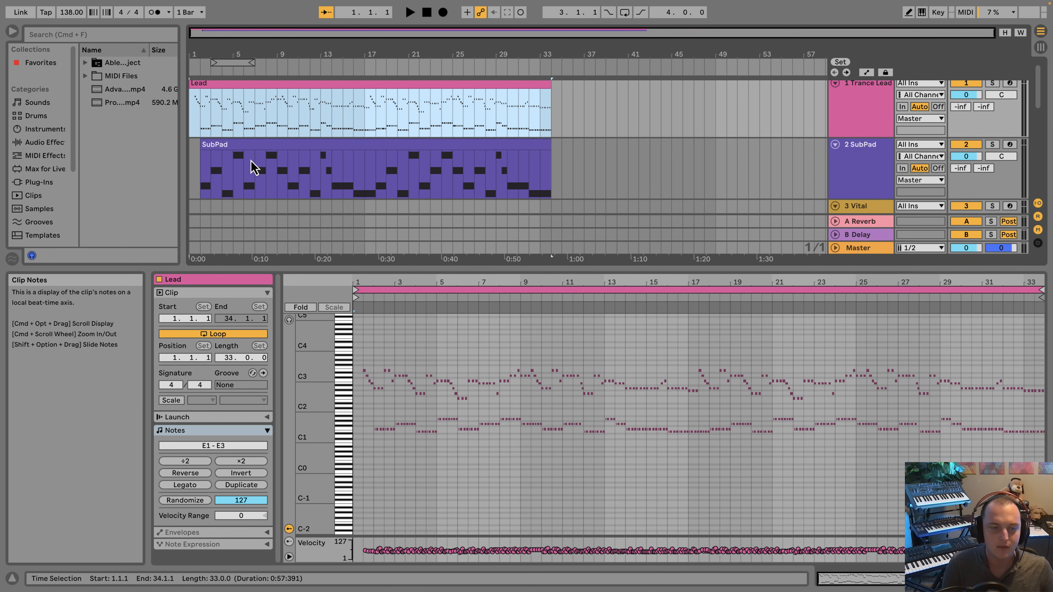
left_click(369, 167)
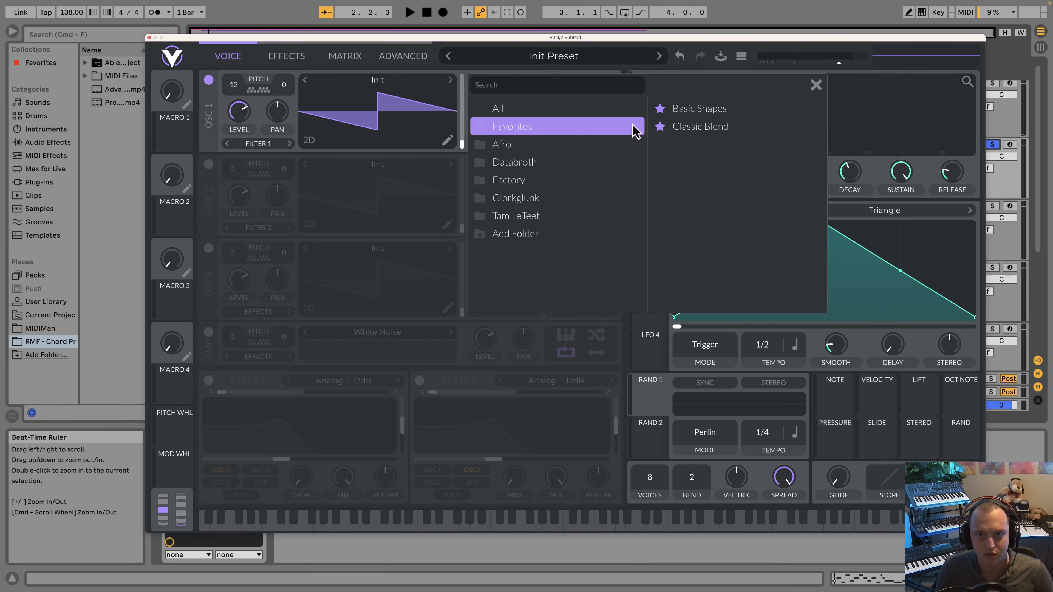
mouse_move(698, 108)
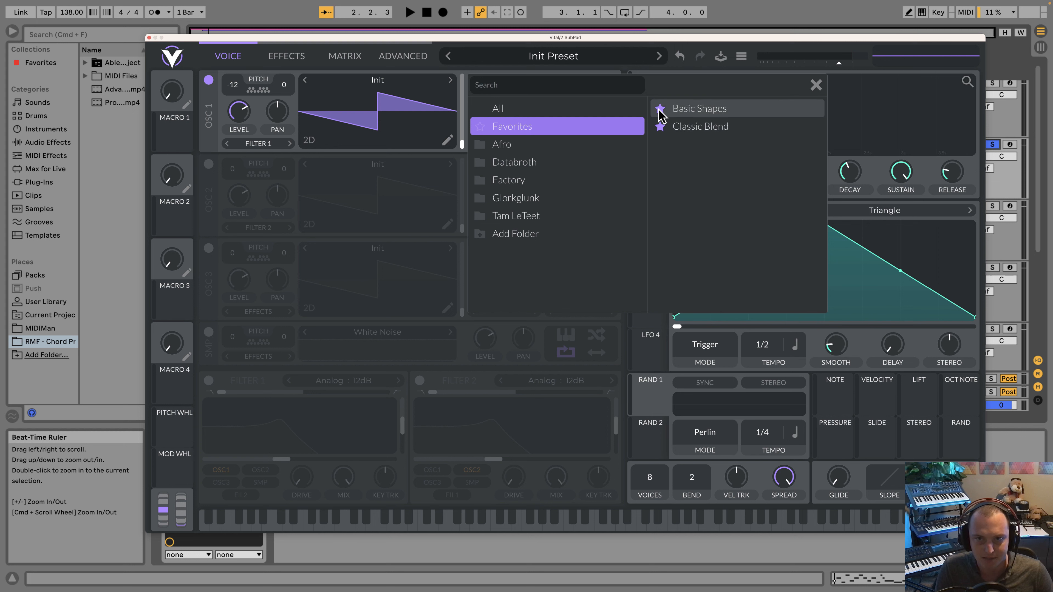
- Load the Basic Shapes wavetable from Favorites into oscillator 1 and close the browser
left_click(699, 108)
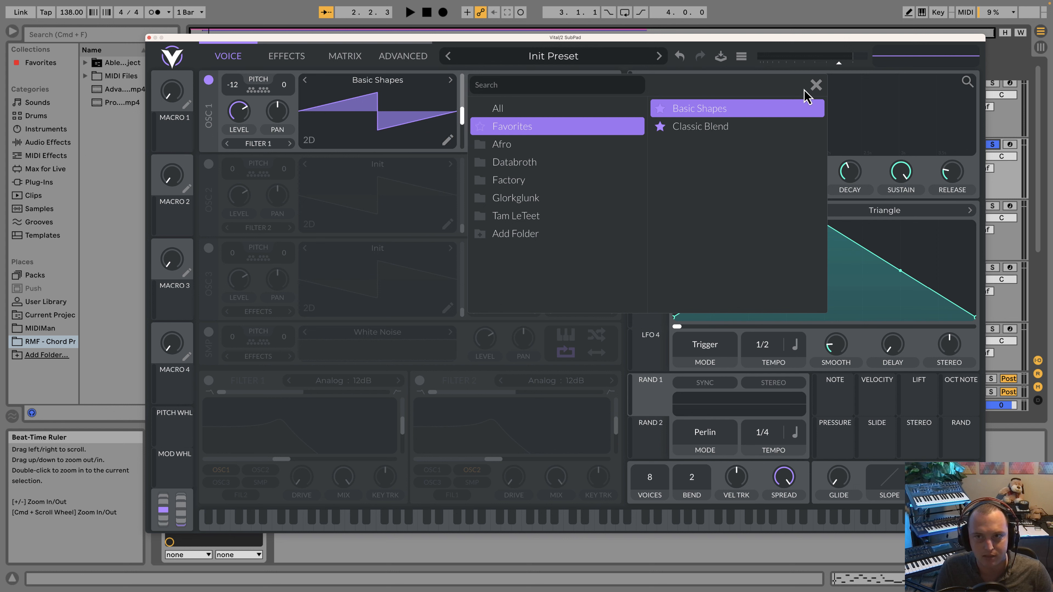
left_click(816, 84)
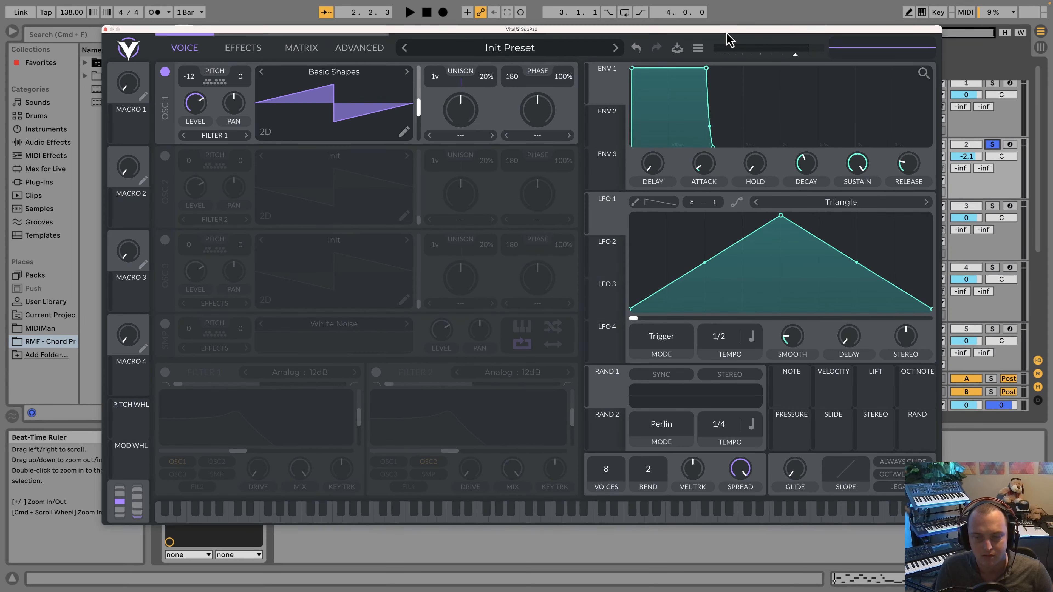
- Set Voices to 1 with oscillator 1 at 2 unison voices detuned to 1%
left_click(410, 12)
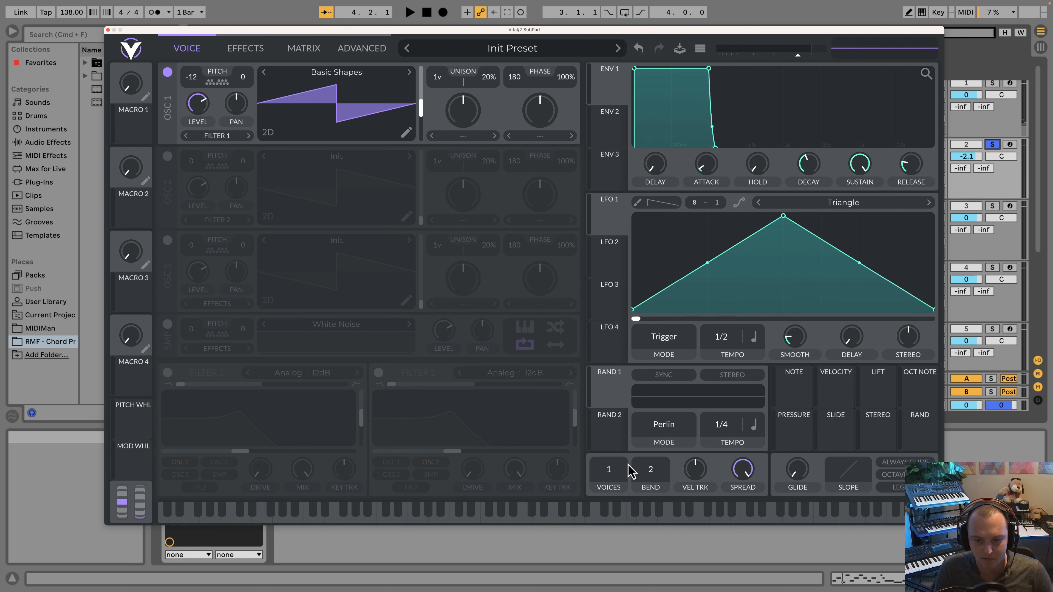
mouse_move(696, 161)
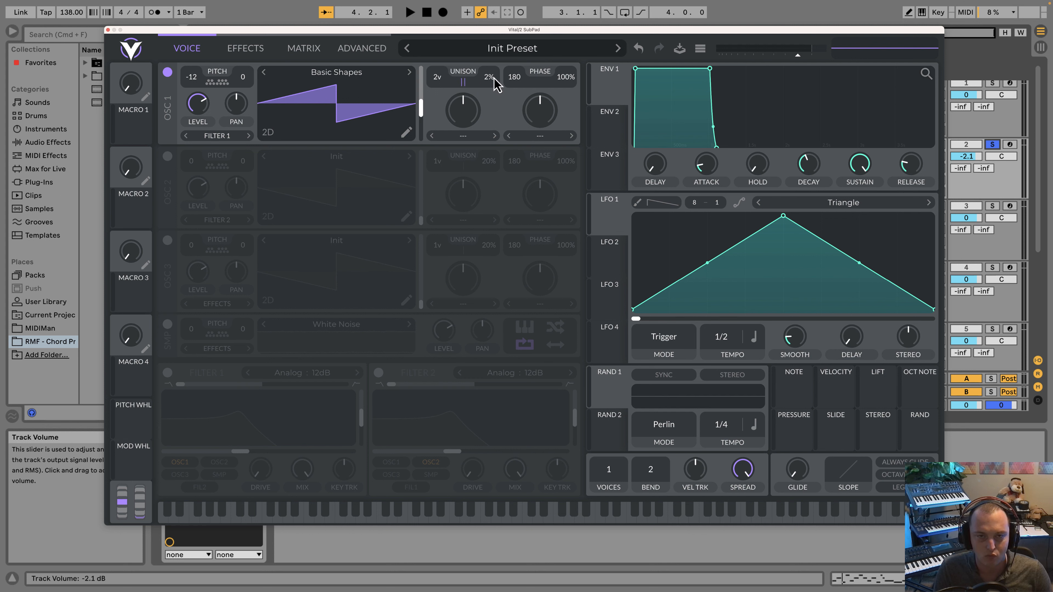
mouse_move(488, 81)
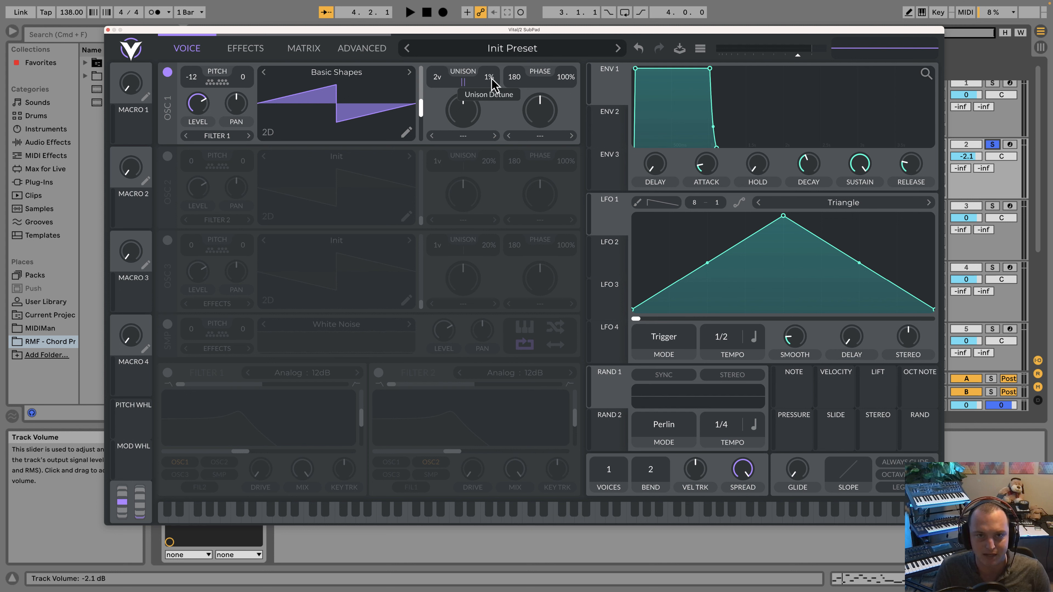
left_click(409, 12)
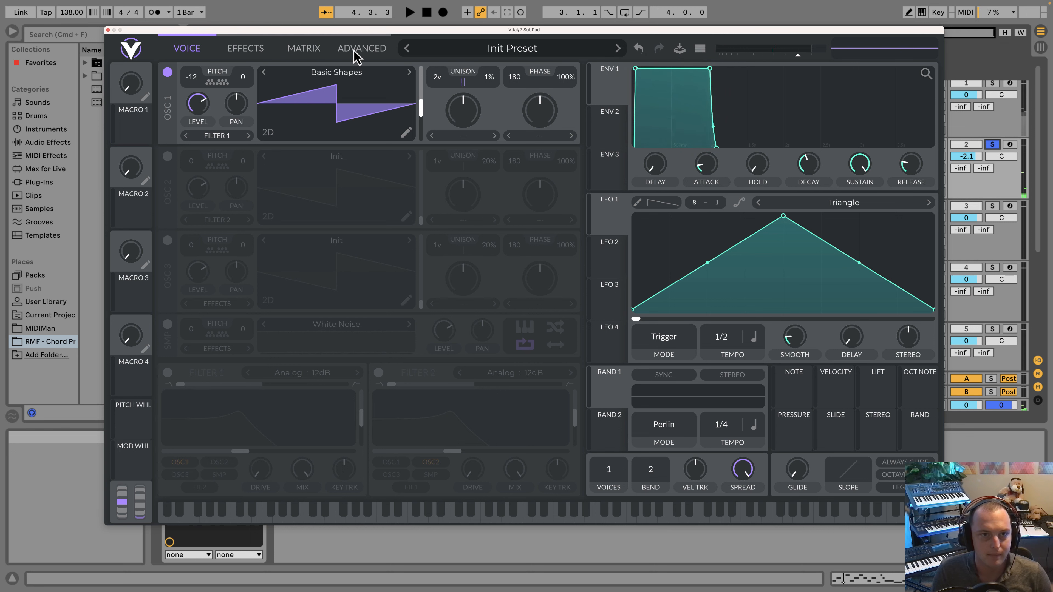
- Adjust the OSC 1 Unison Blend on the Advanced page, then return to the Voice page
left_click(361, 47)
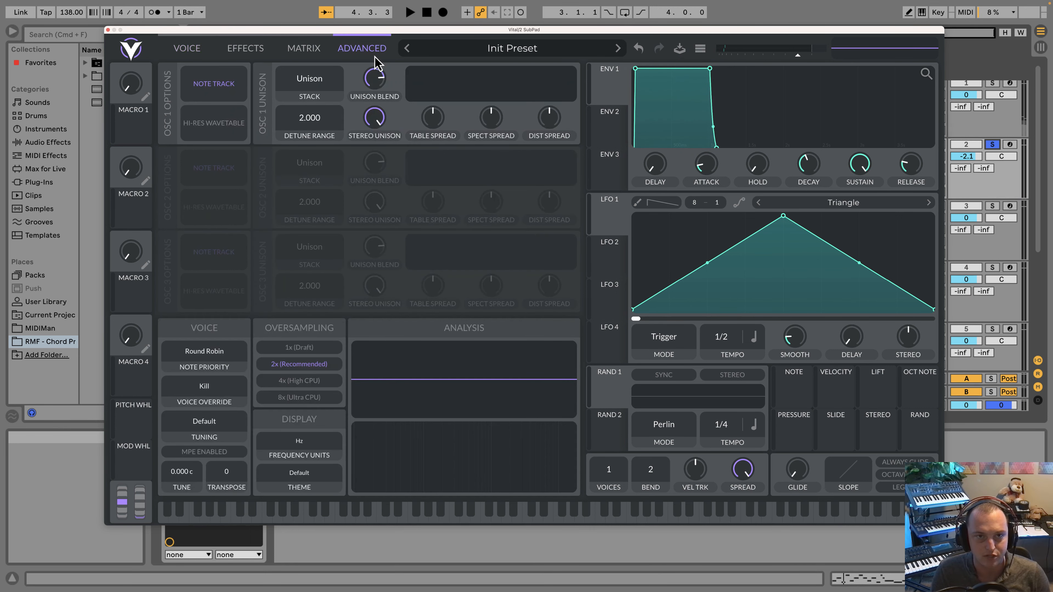
left_click_drag(373, 118, 368, 155)
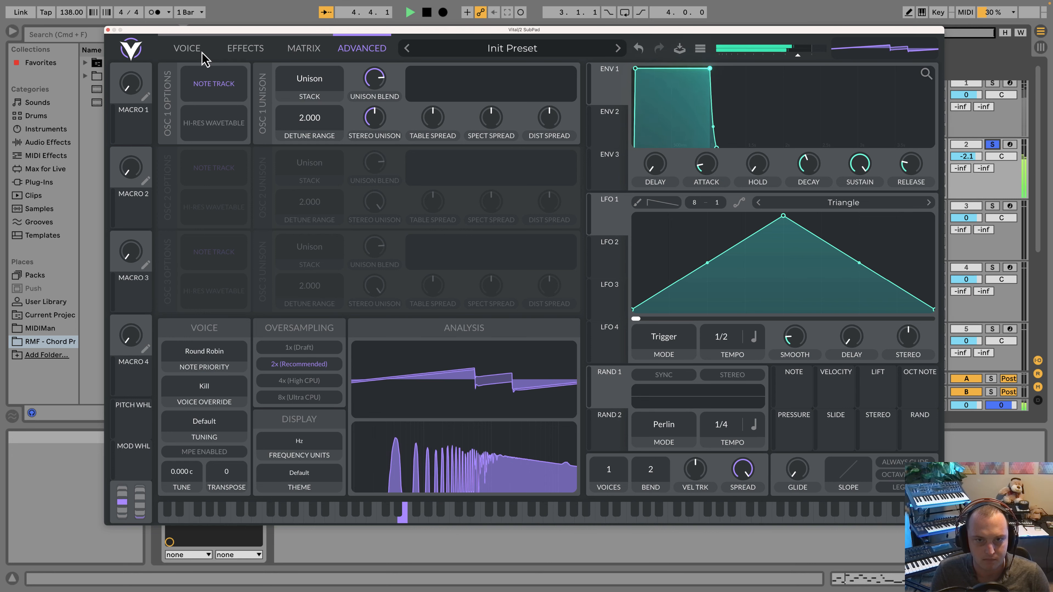
left_click(187, 47)
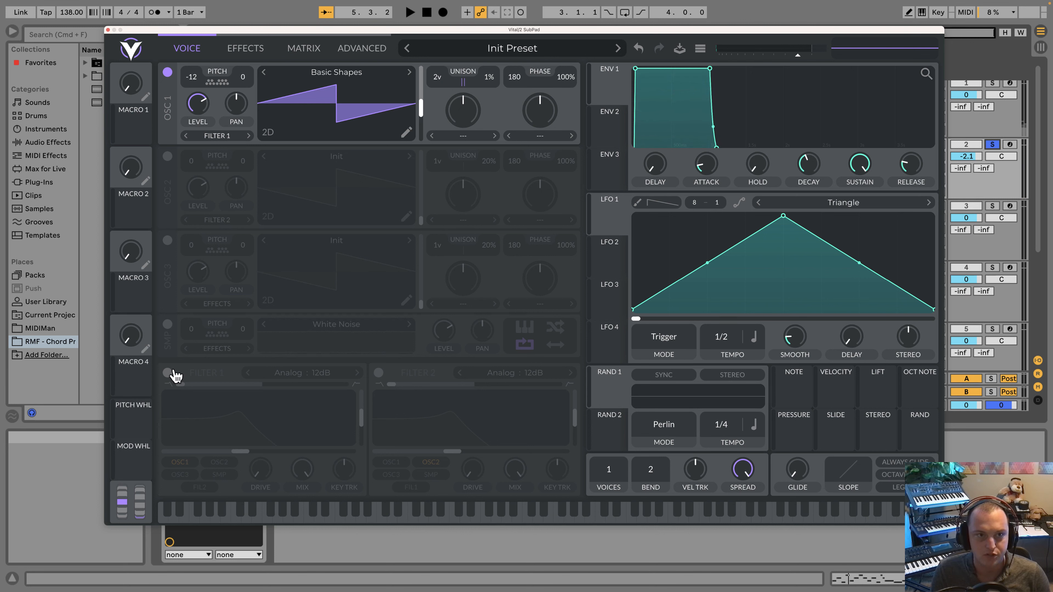
- Enable Filter 1 and pull its low-pass cutoff down to about 160 Hz
left_click(168, 373)
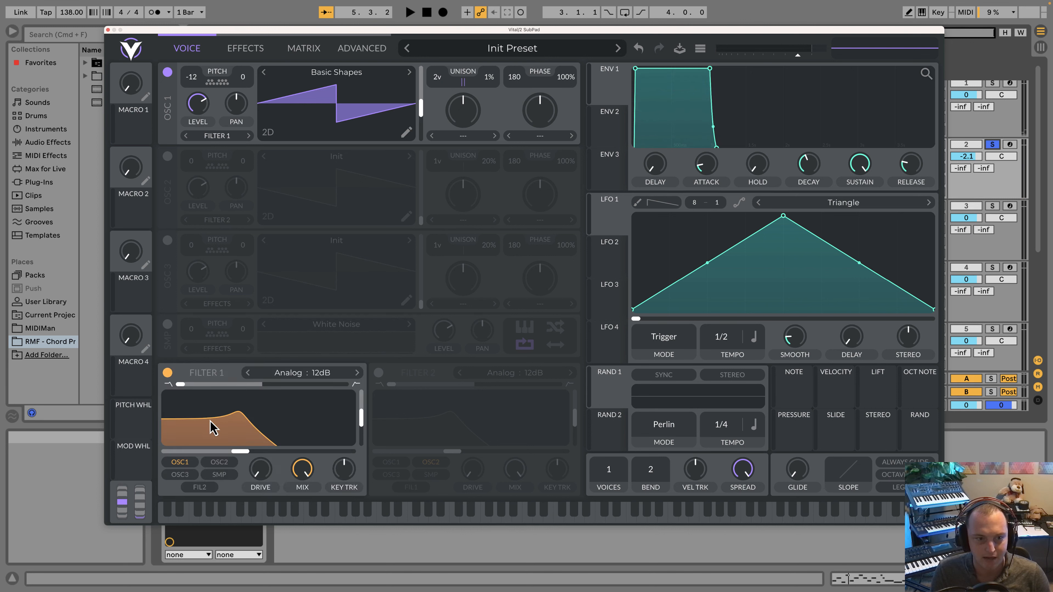
left_click_drag(212, 427, 188, 447)
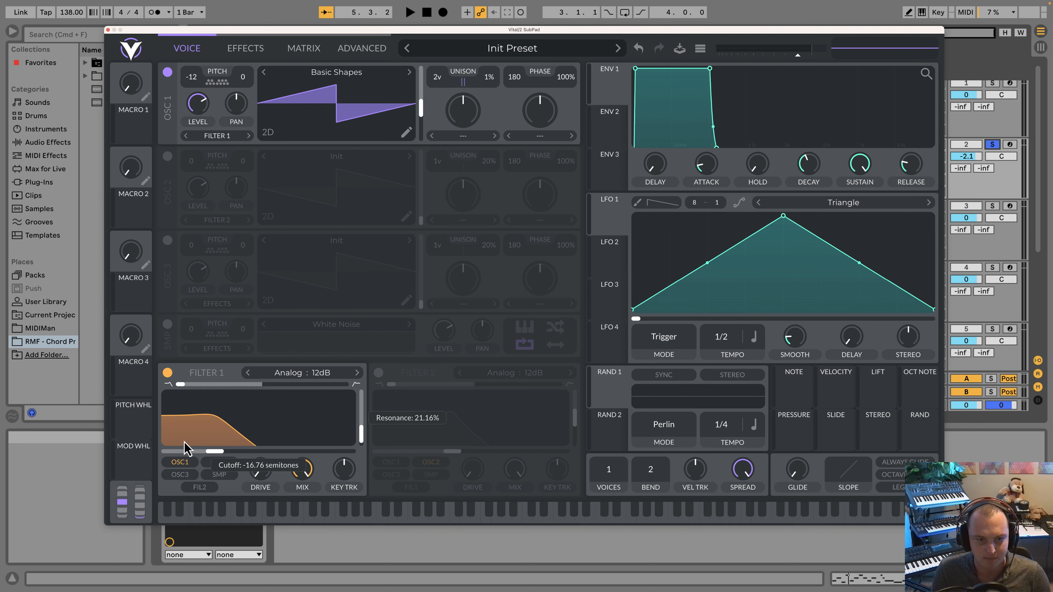
left_click_drag(188, 447, 205, 440)
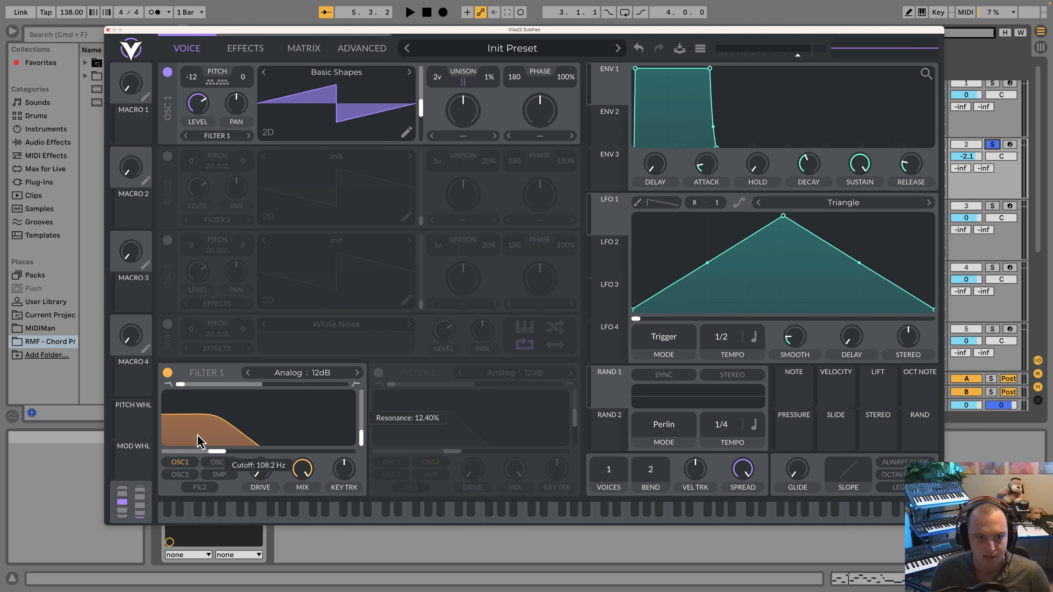
left_click_drag(205, 443, 215, 430)
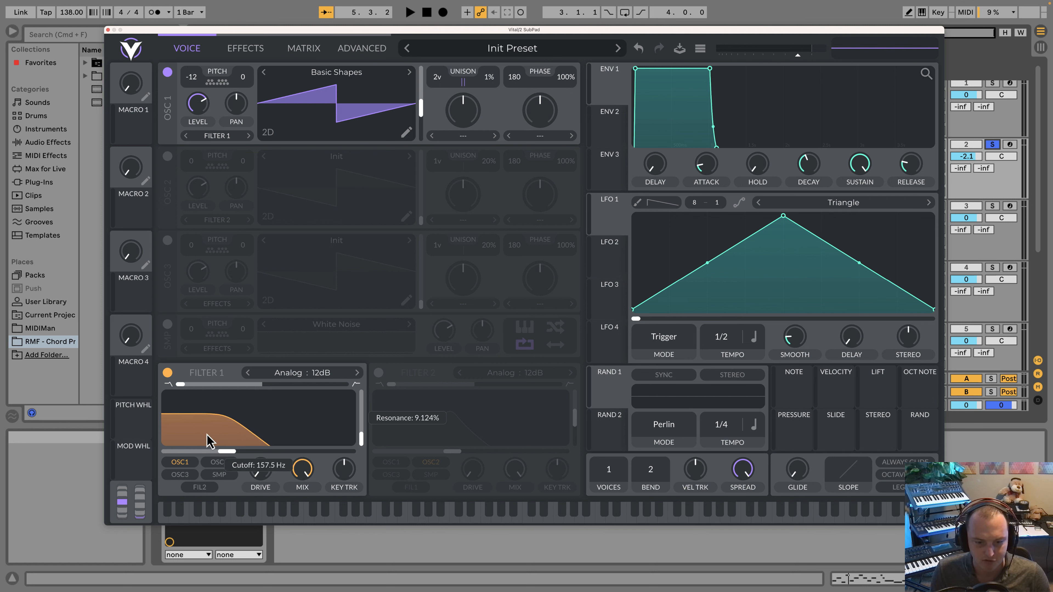
left_click_drag(212, 439, 242, 433)
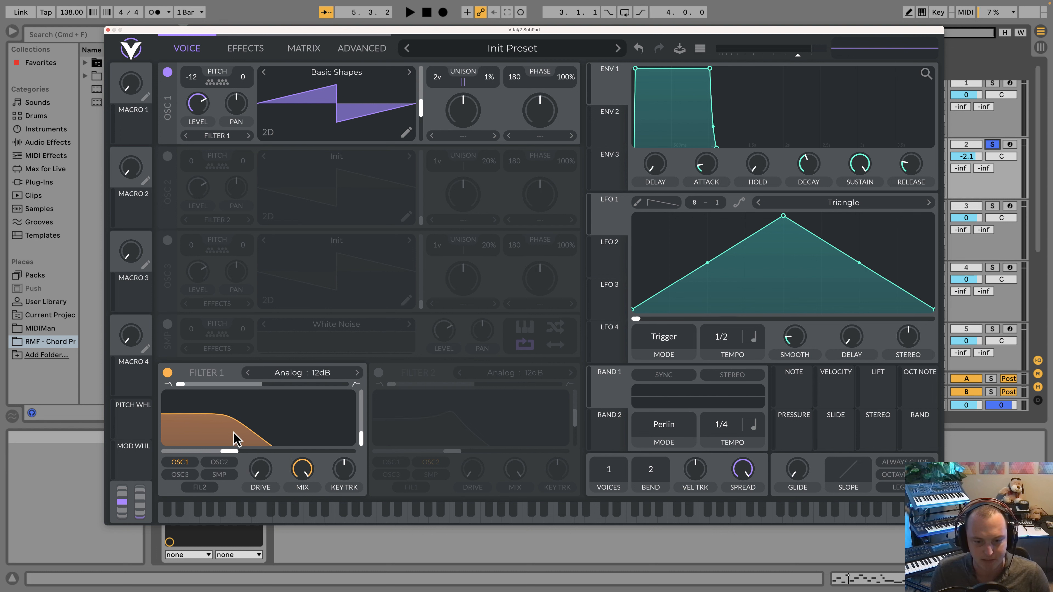
mouse_move(255, 413)
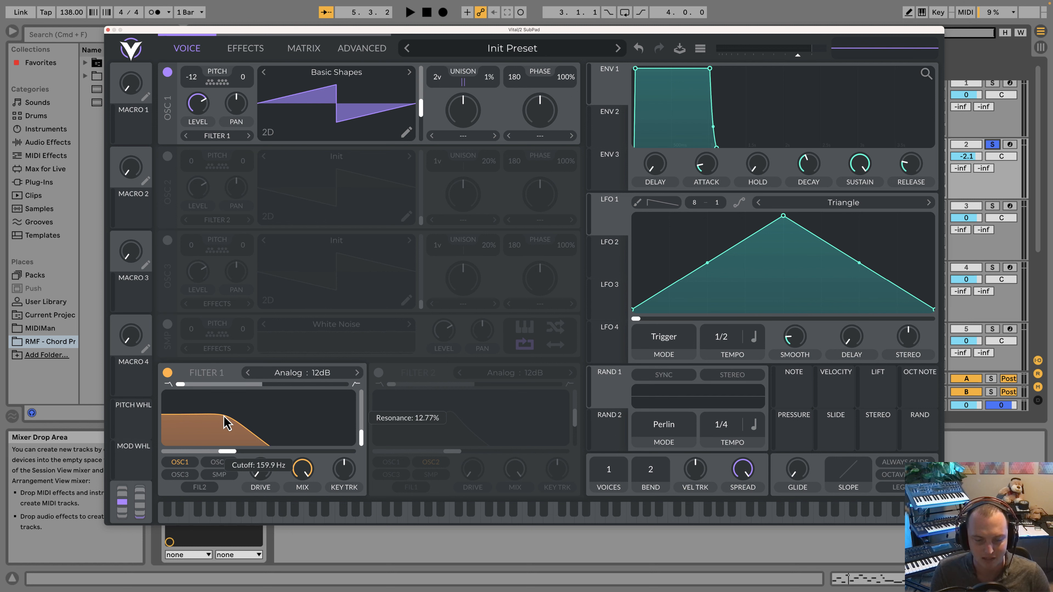
left_click_drag(225, 424, 228, 420)
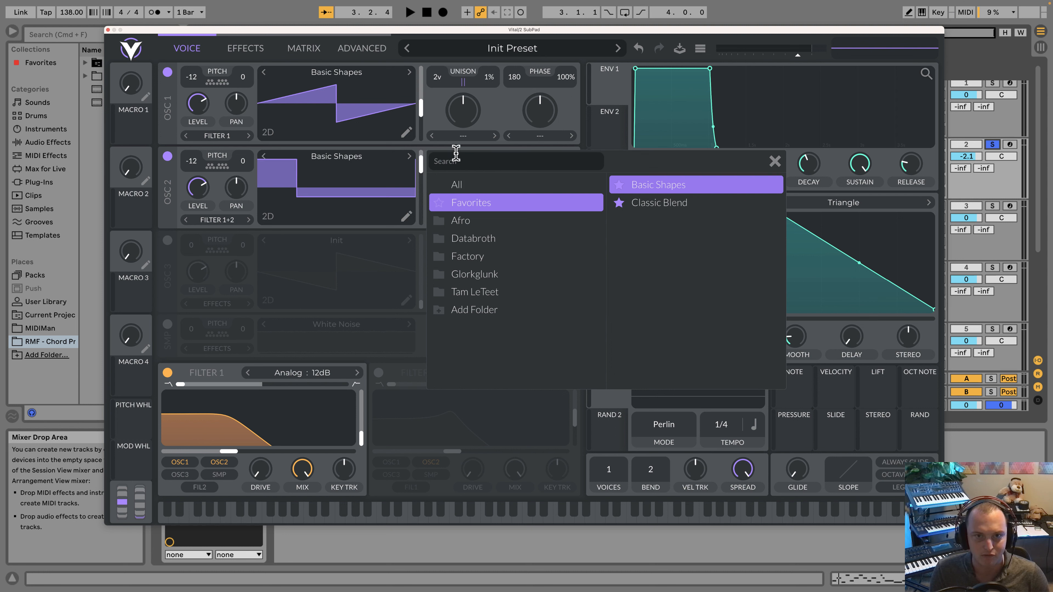
- Give OSC 2 a Basic Shapes square wave at -12 semitones routed to Filter 1+2
left_click(775, 161)
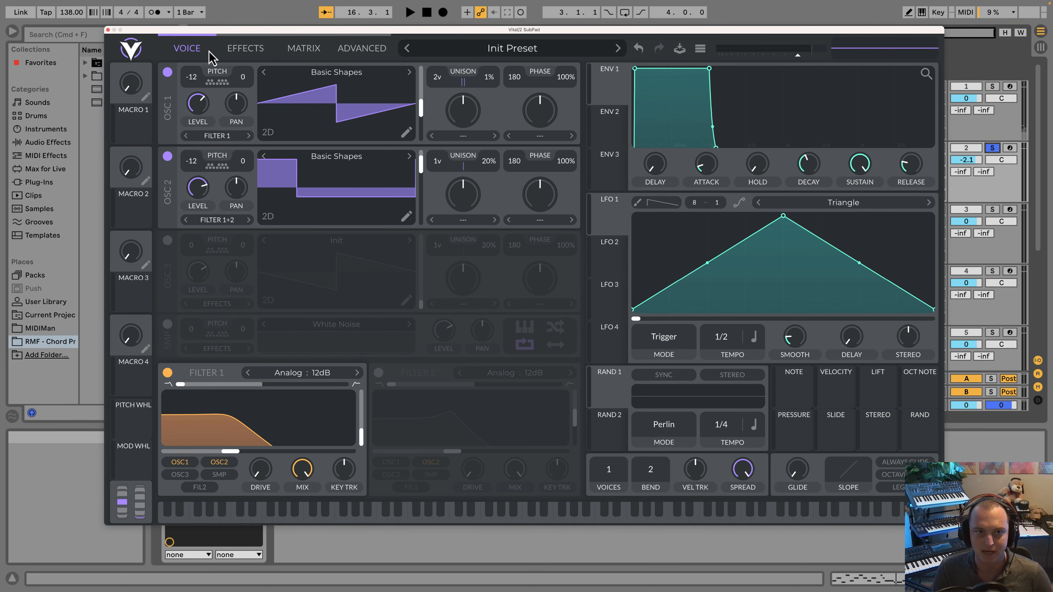
mouse_move(376, 148)
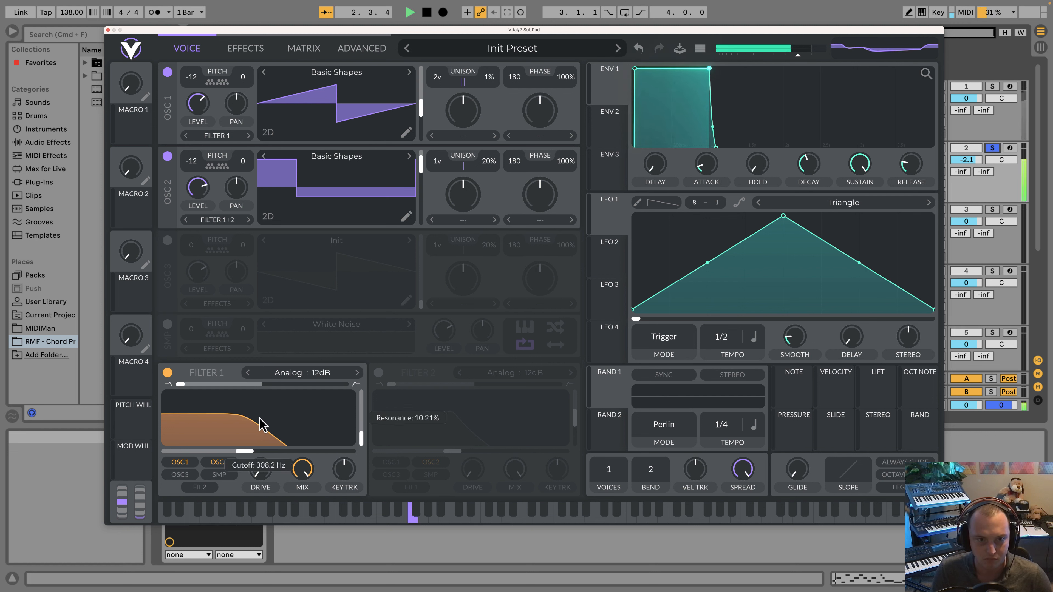
- Open the Filter 1 cutoff to about 308 Hz during playback and leave the synth window
left_click_drag(262, 419, 260, 408)
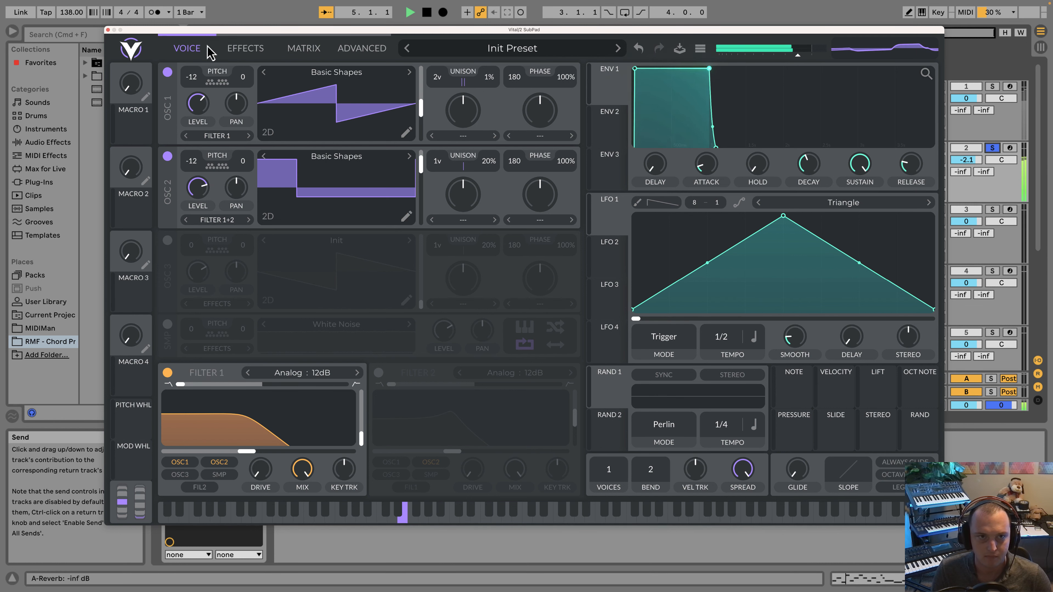
left_click(245, 48)
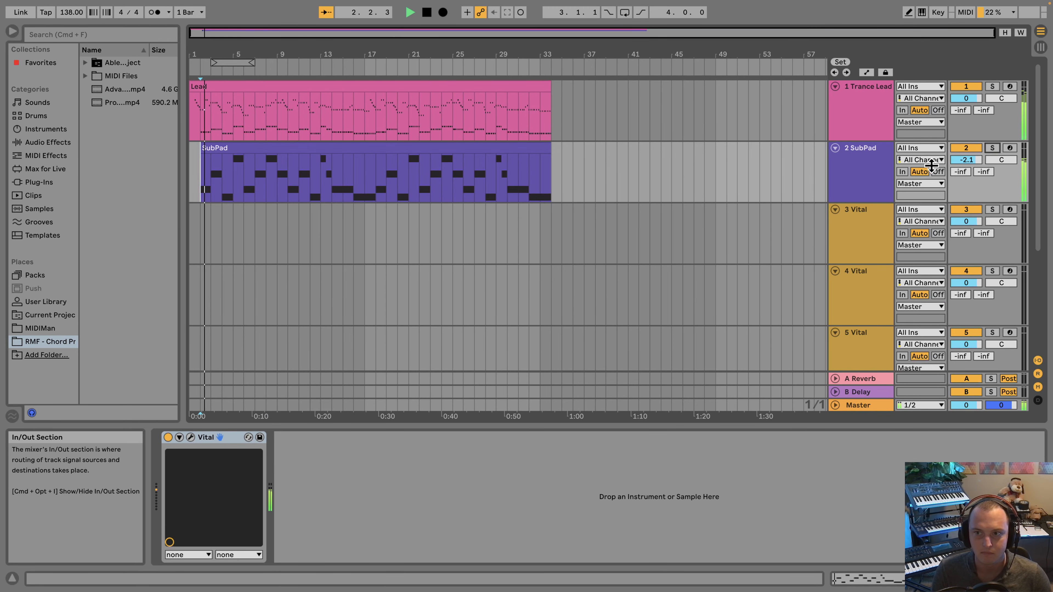
- Lower the SubPad track to −6 dB and the Trance Lead to −3 dB in the mixer
left_click_drag(966, 159, 966, 168)
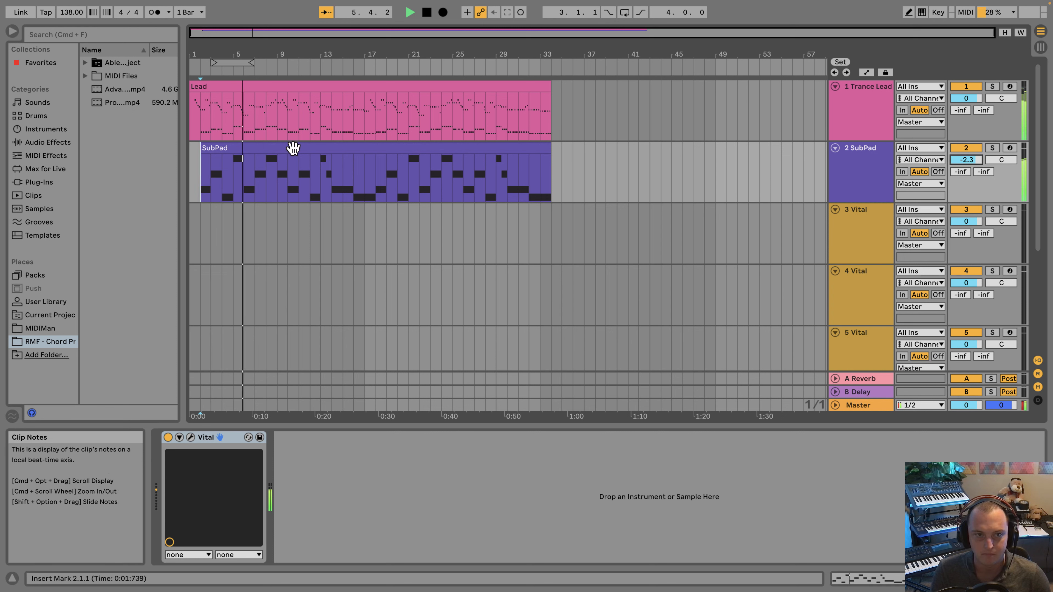
left_click(860, 148)
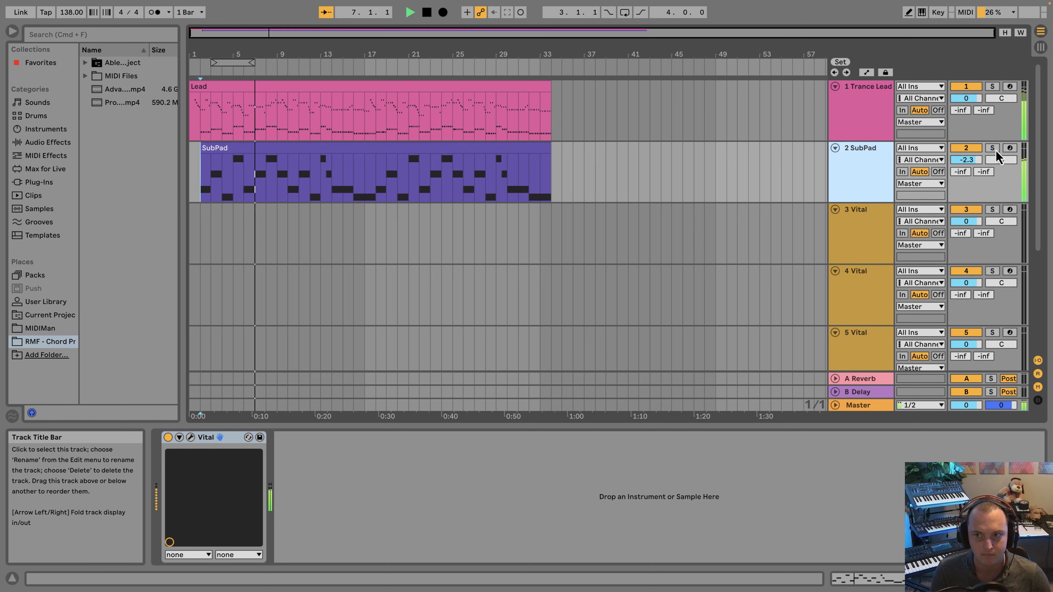
left_click_drag(967, 159, 966, 161)
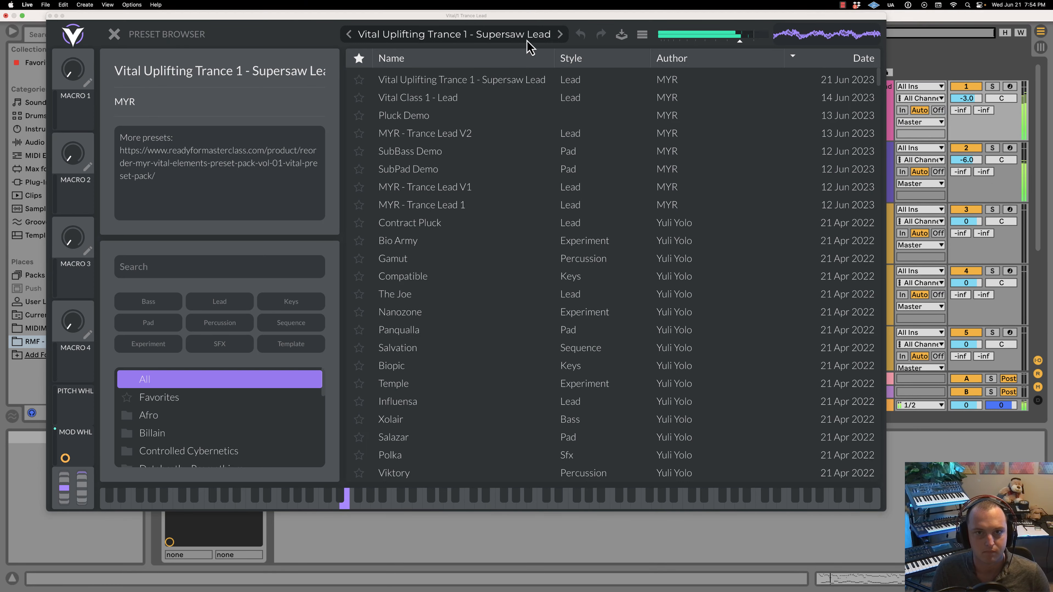
left_click(114, 34)
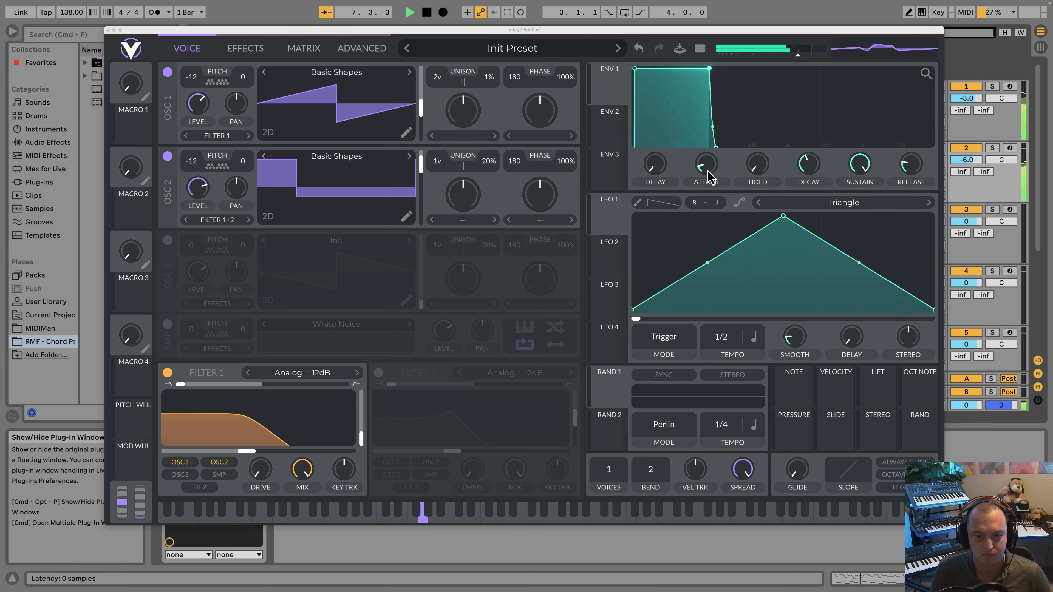
- Soften ENV 1's attack slightly and set its release to about 0.093 seconds
left_click_drag(705, 164, 705, 167)
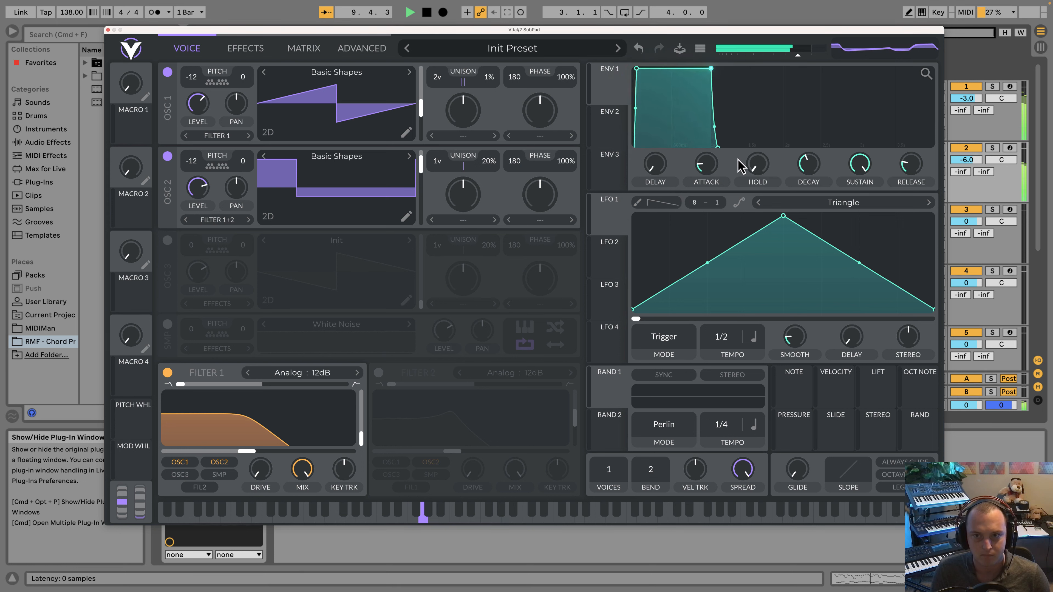
mouse_move(908, 164)
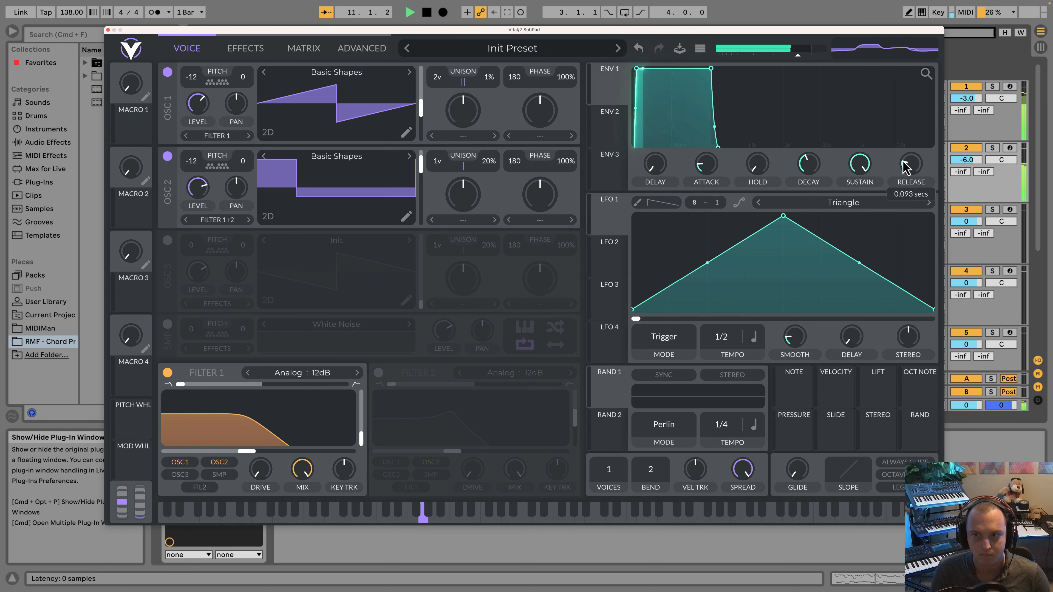
left_click_drag(706, 163, 711, 168)
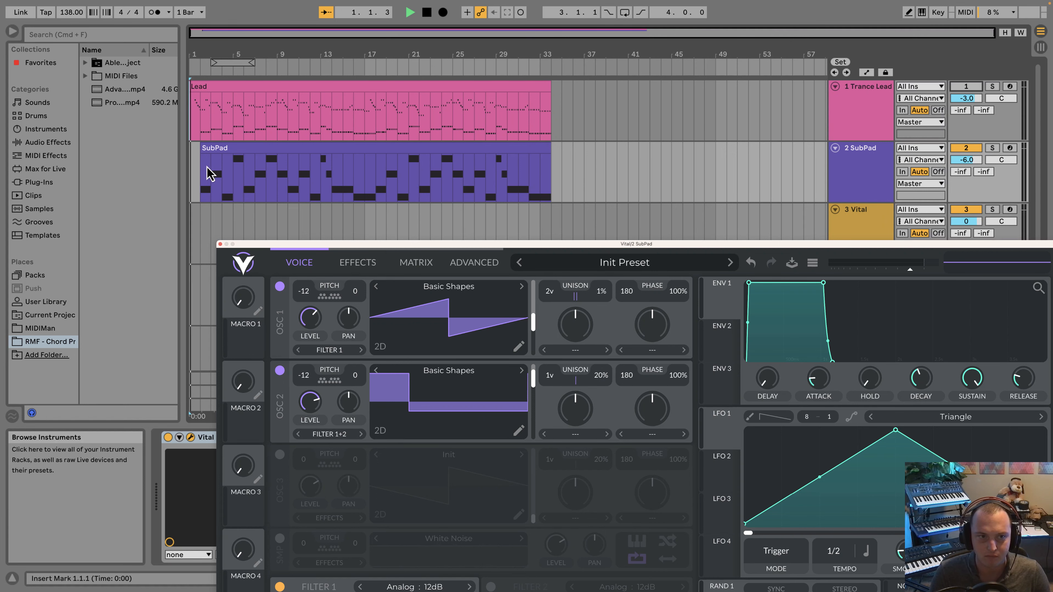
- Close the Vital SubPad window to return to the arrangement
left_click(409, 12)
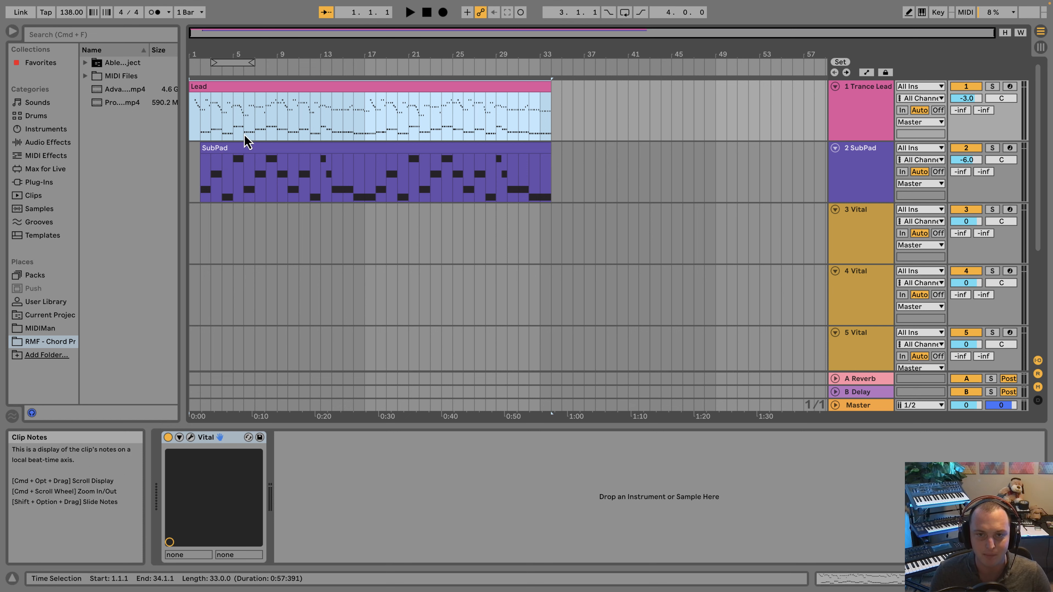
mouse_move(200, 139)
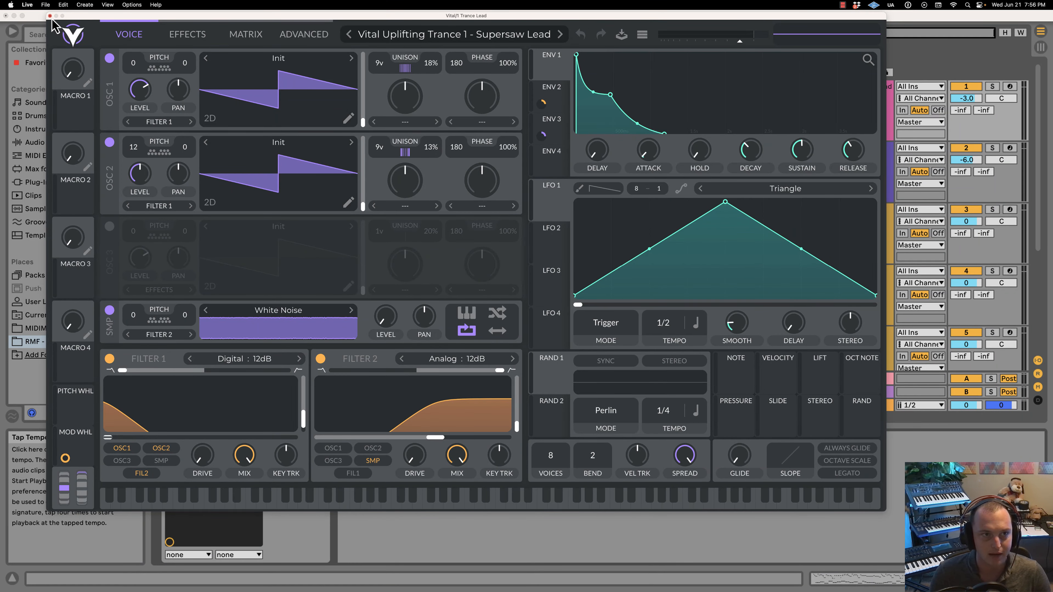
- Bring up the Trance Lead's Uplifting Trance 1 Supersaw Lead patch in Vital
right_click(296, 449)
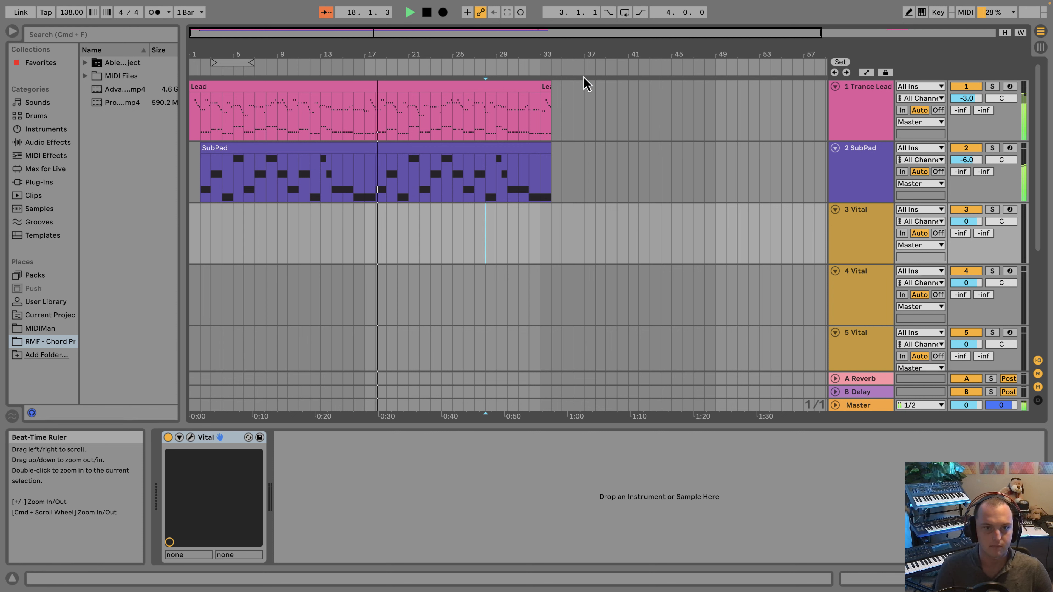
- Nudge the SubPad track to −7 dB and open its clip in the piano roll
left_click_drag(965, 159, 965, 161)
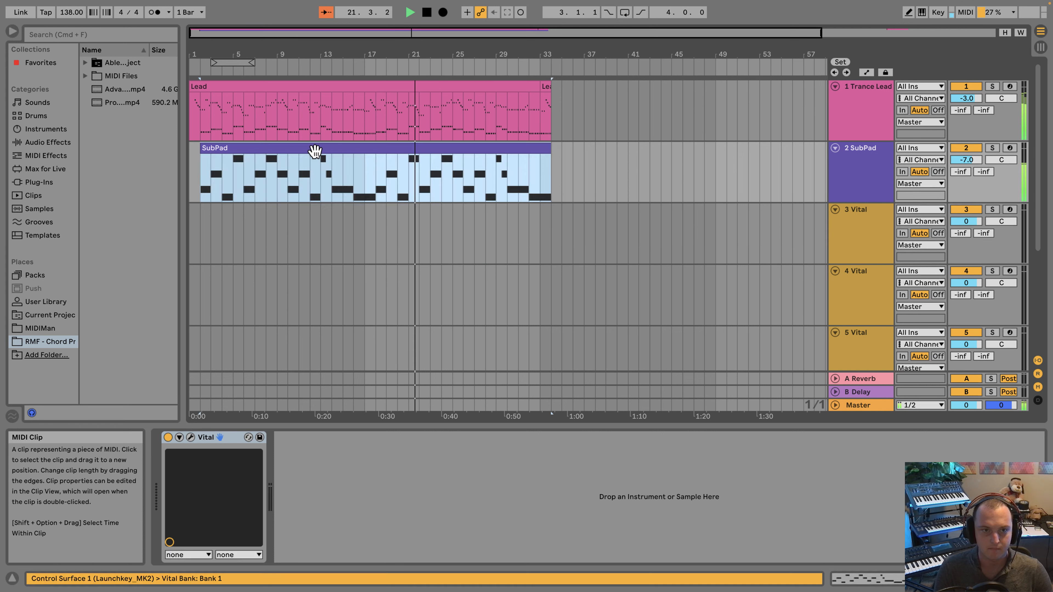
double_click(315, 149)
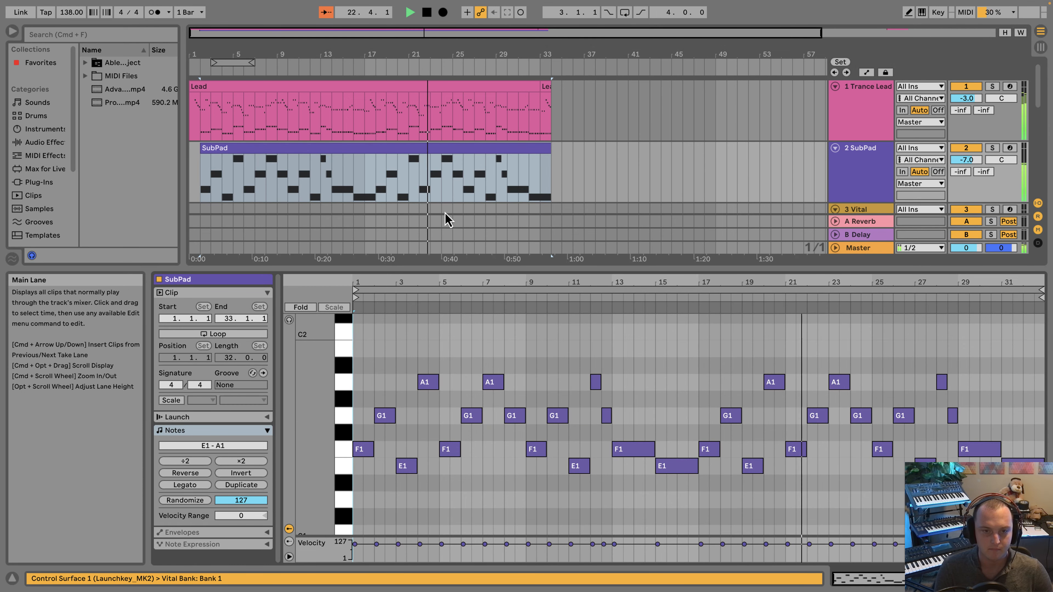